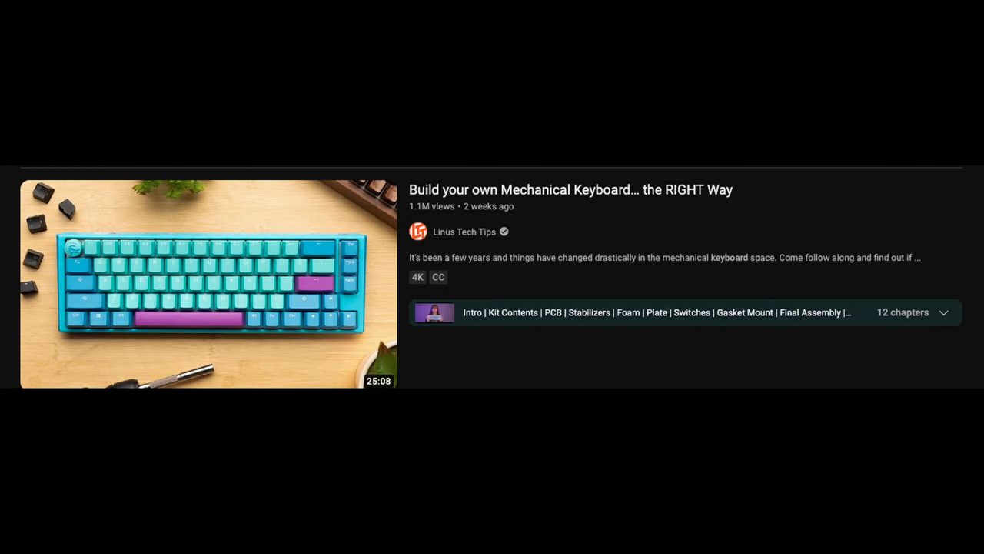
Scroll down the search results past GMMK Pro and split keyboards to the Preonic ortholinear video.
scroll(down, 3)
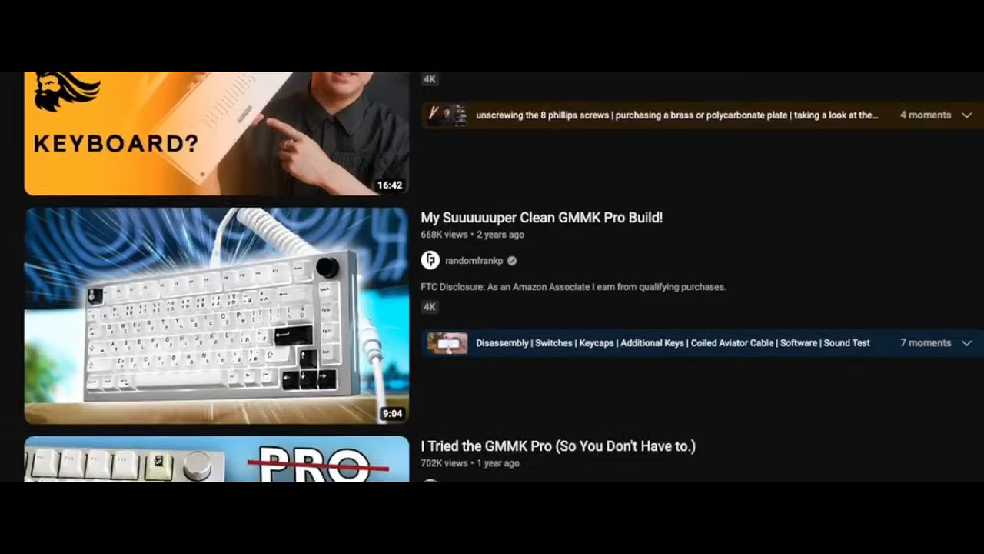
scroll(down, 3)
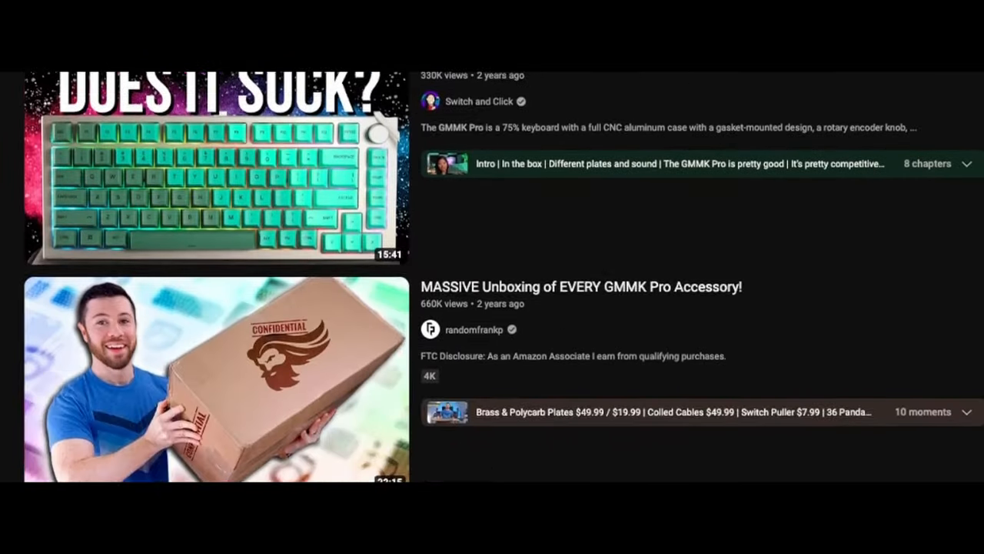
scroll(down, 3)
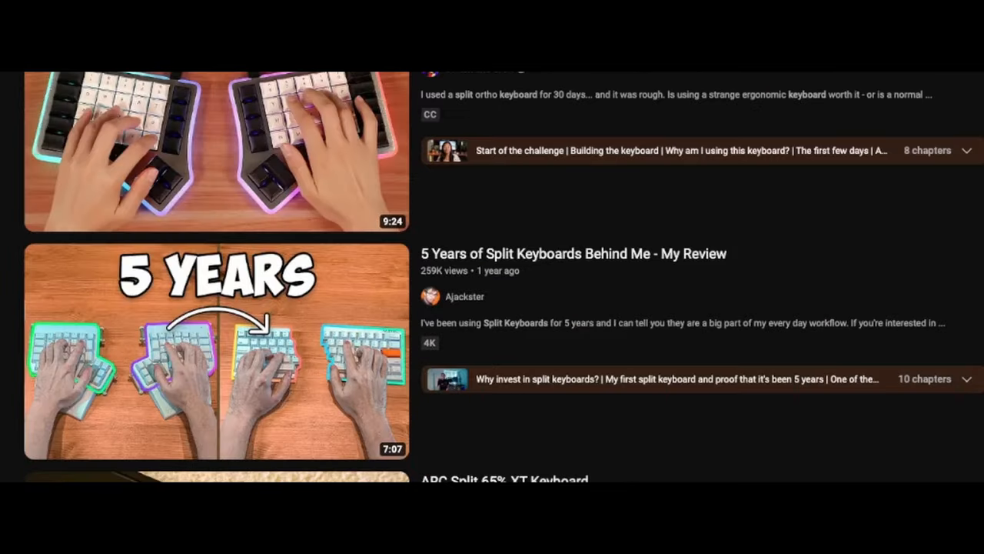
scroll(down, 3)
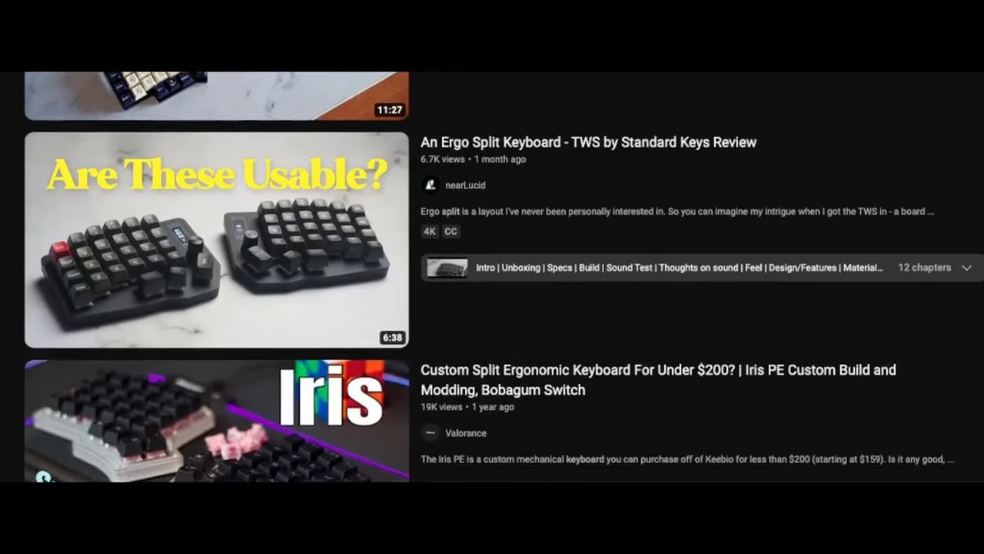
scroll(down, 3)
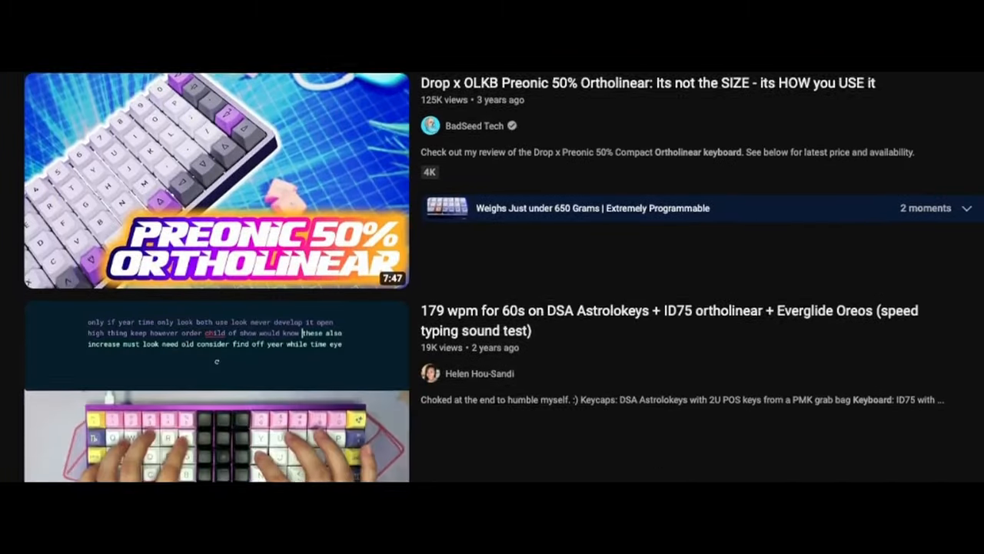
scroll(down, 3)
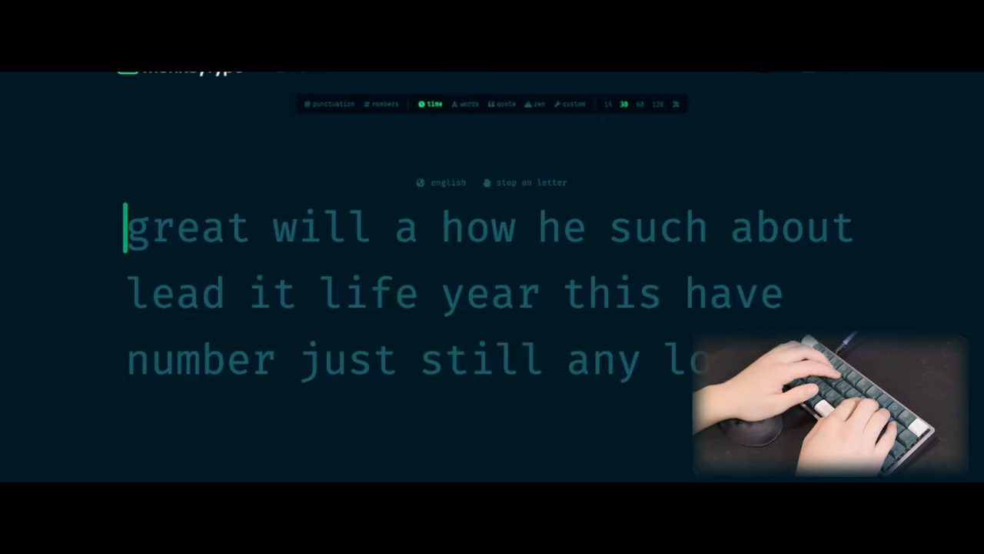
Type the displayed words 'work the last govern' to start the timed test.
text(work the last govern)
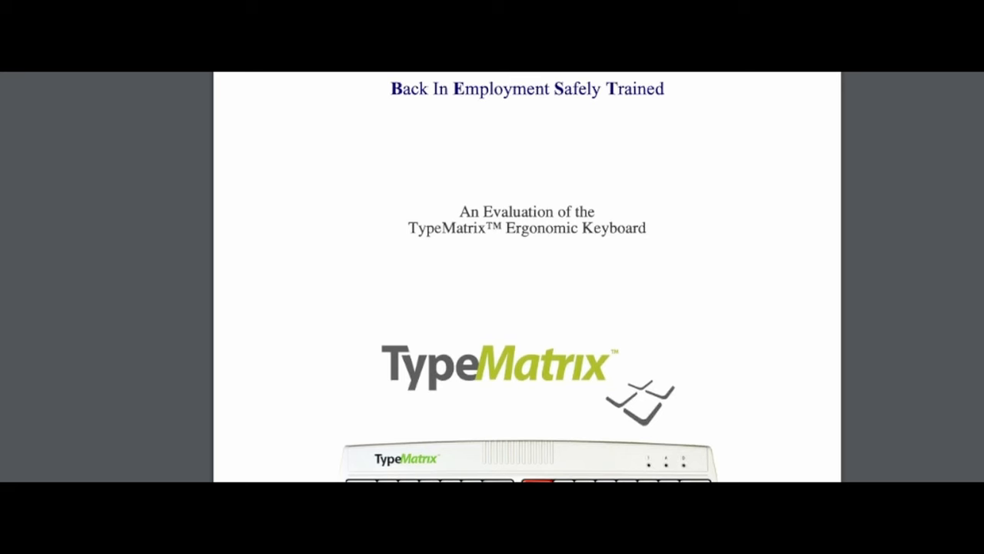
Scroll through the TypeMatrix evaluation cover page and type 'late'.
scroll(down, 3)
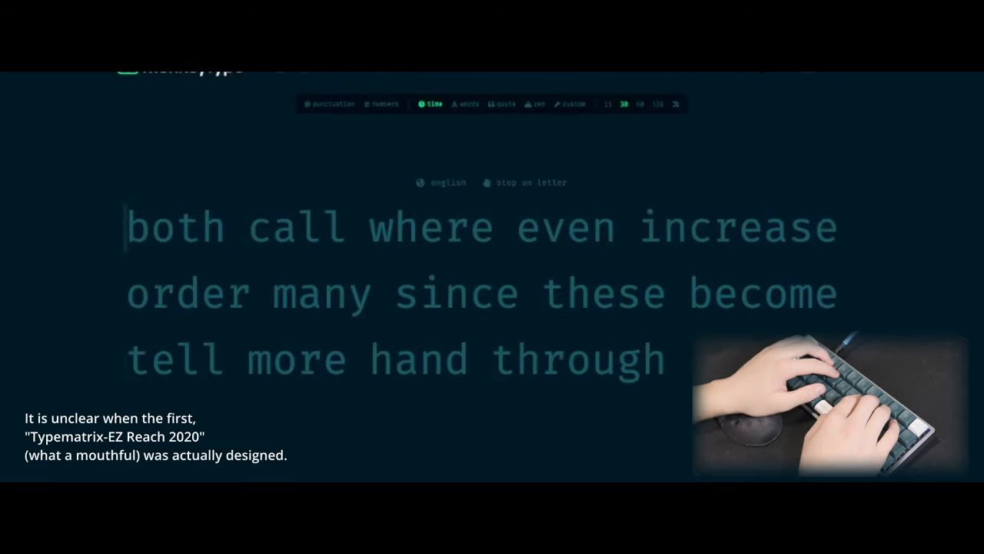
text(late)
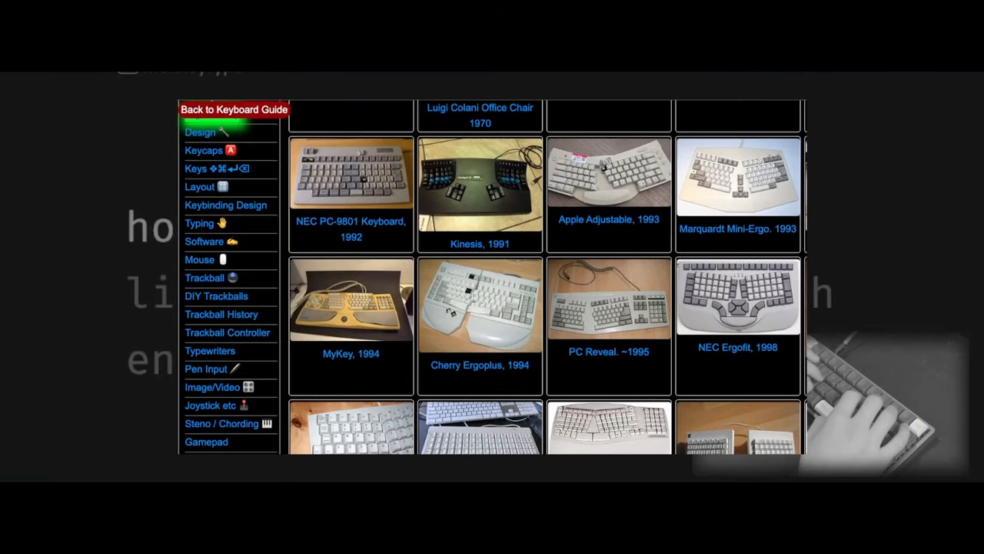
Scroll the Ergonomic Keyboard History page and jump back to its top via Ergo History.
scroll(up, 3)
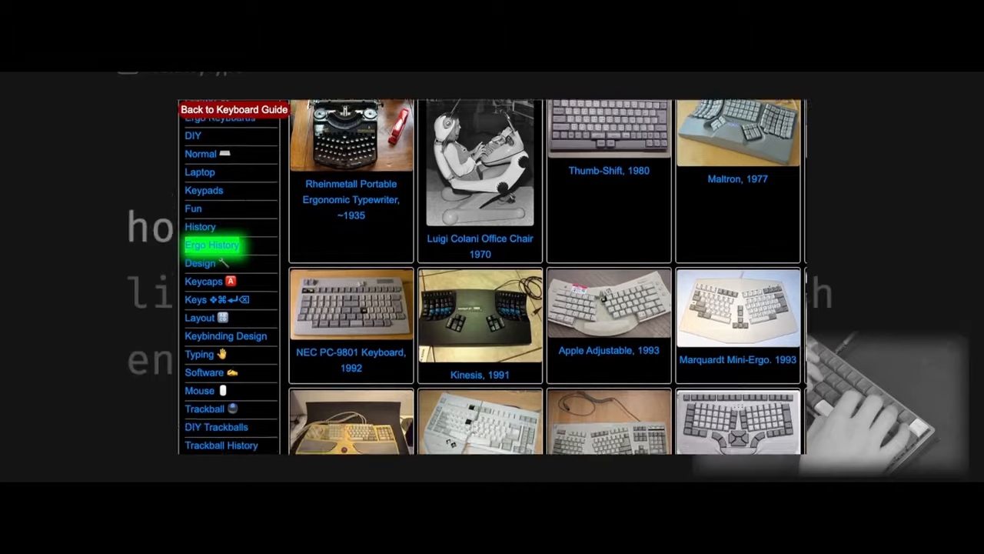
scroll(up, 3)
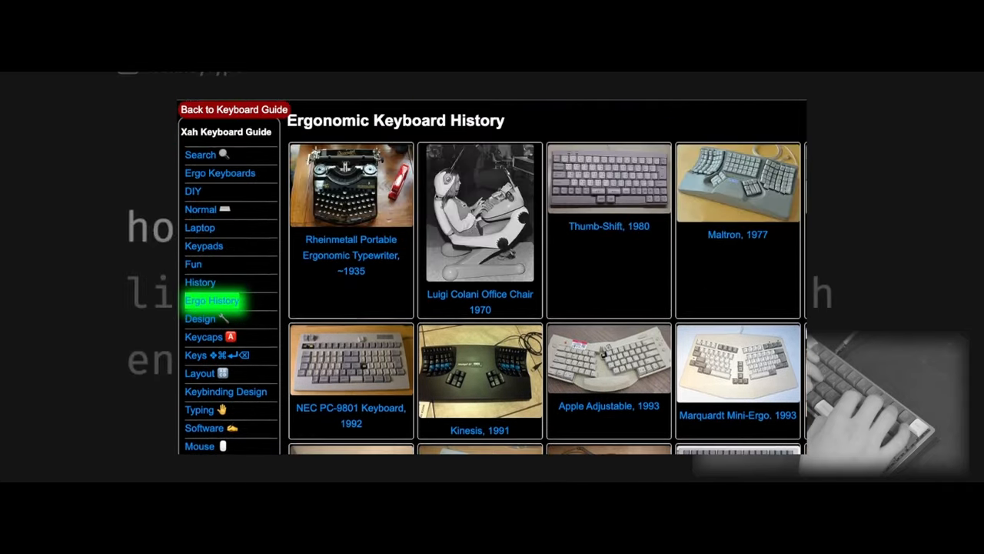
scroll(down, 3)
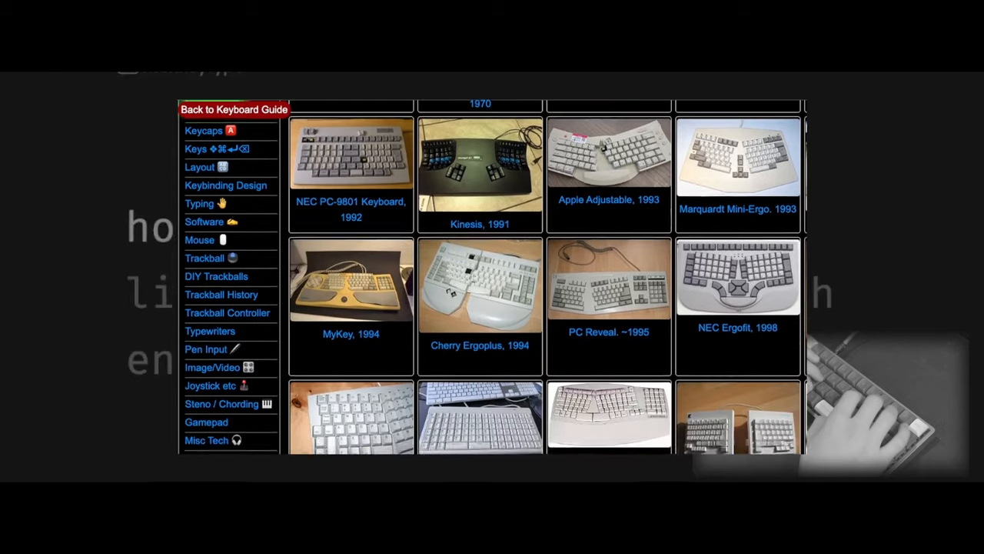
click(215, 291)
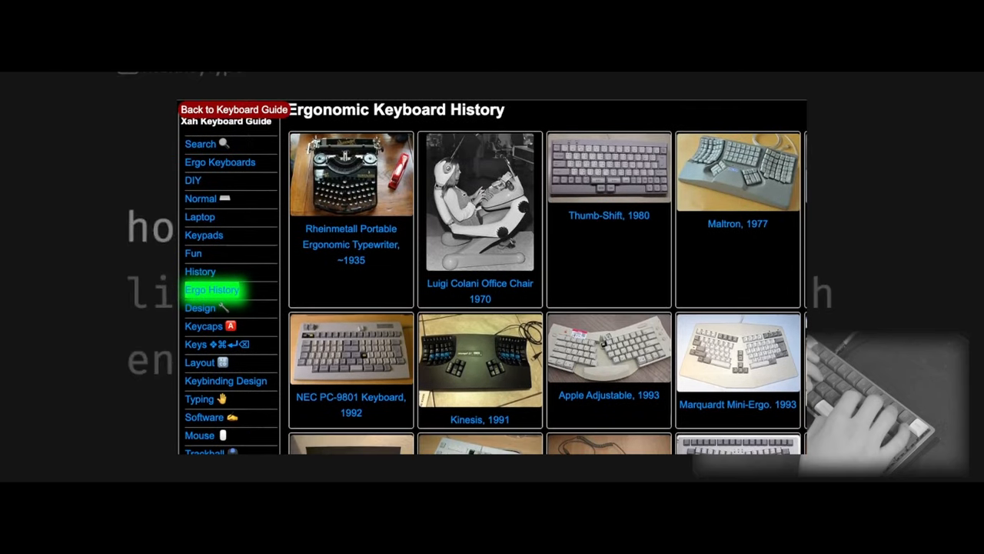
Scroll down through the gallery of historic ergonomic keyboard thumbnails.
scroll(down, 3)
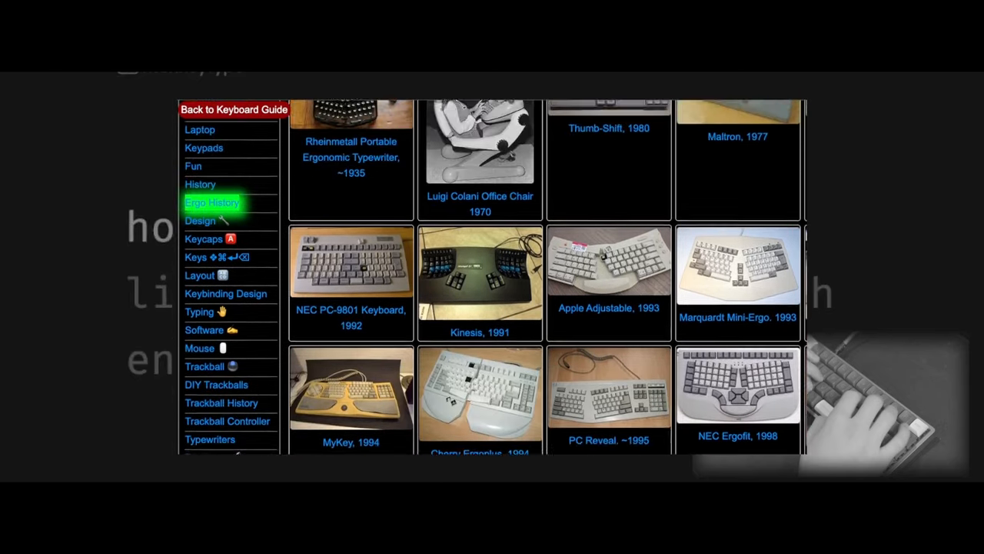
scroll(down, 3)
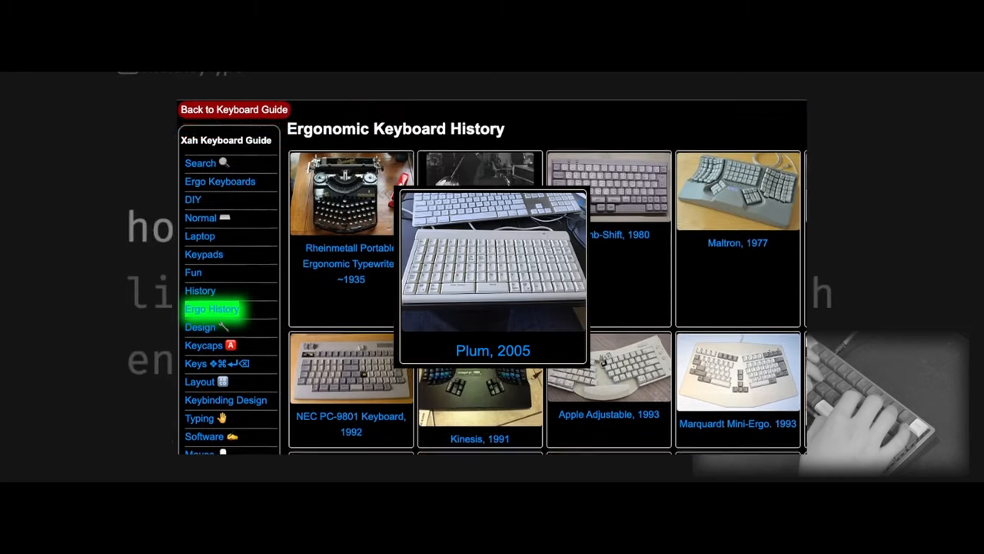
scroll(down, 3)
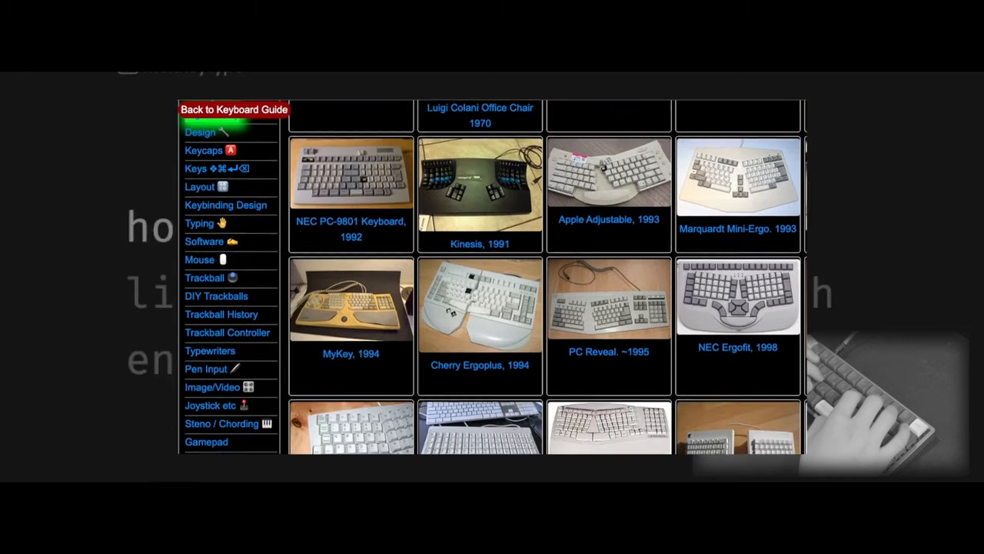
scroll(down, 3)
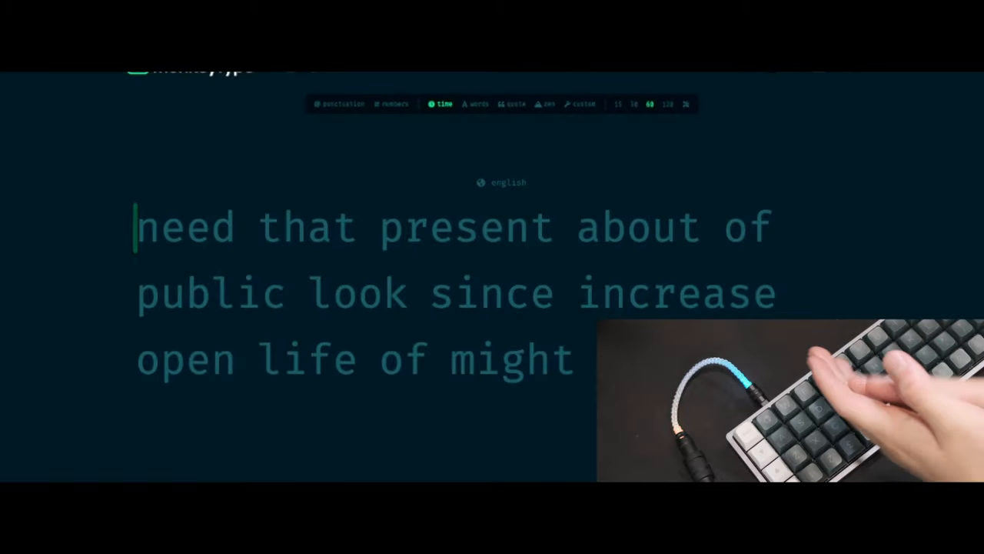
Focus the words area and type 'real here mig' to begin the test.
click(618, 104)
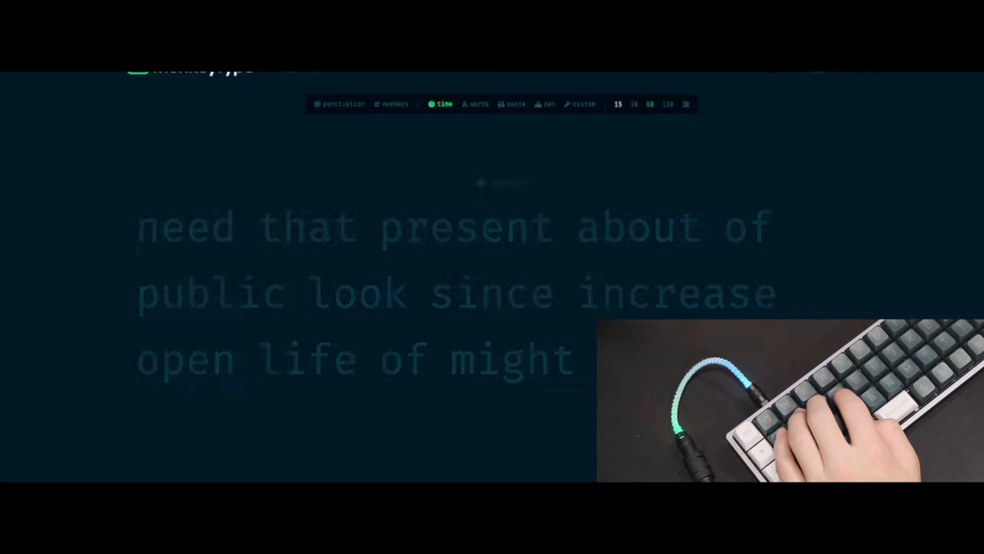
text(real here mig)
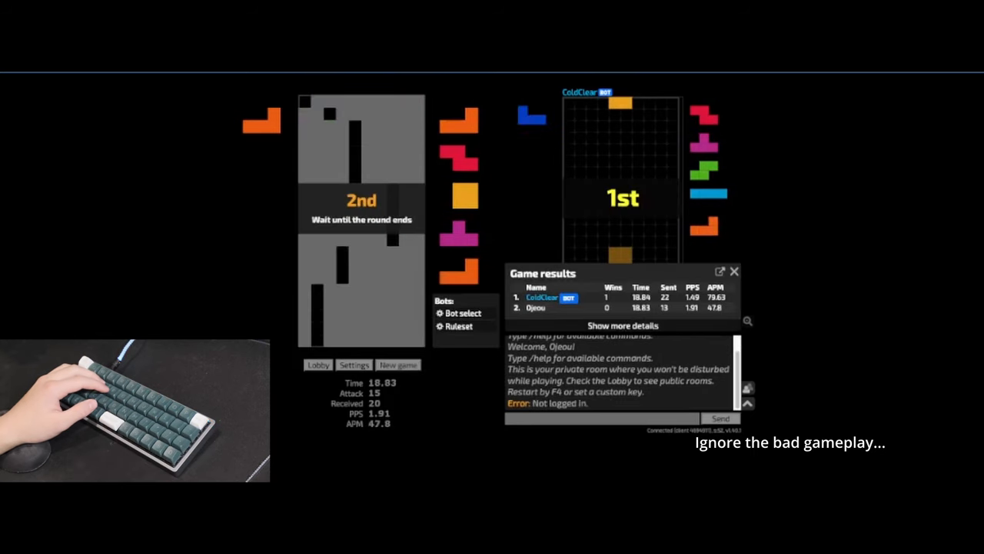
Show the community post reply with its wrist-angle complaint underlined.
click(398, 365)
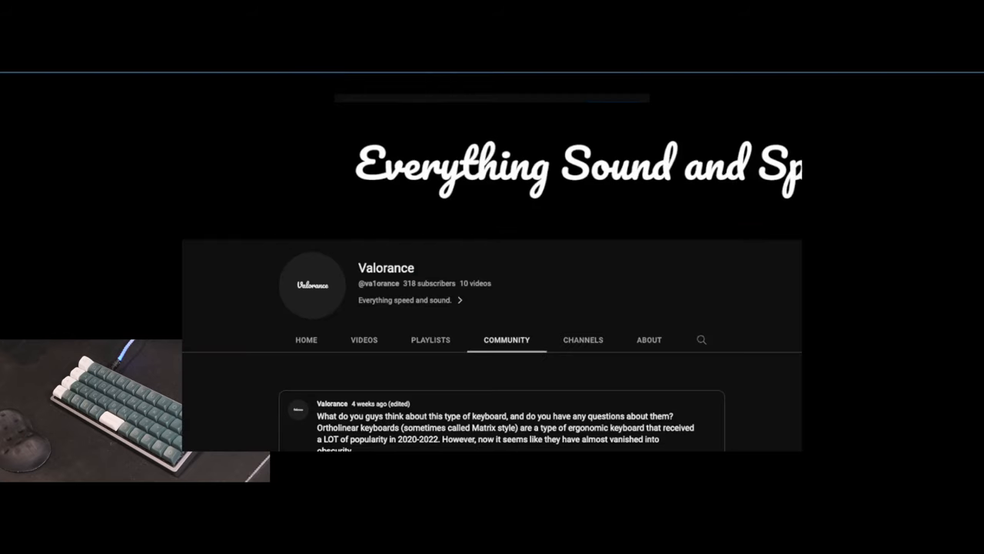
scroll(down, 3)
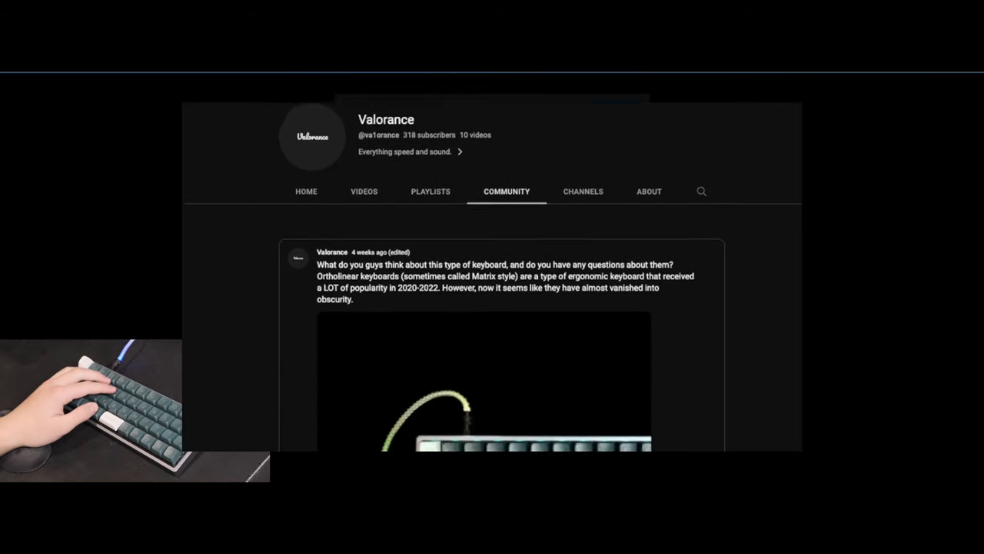
scroll(down, 3)
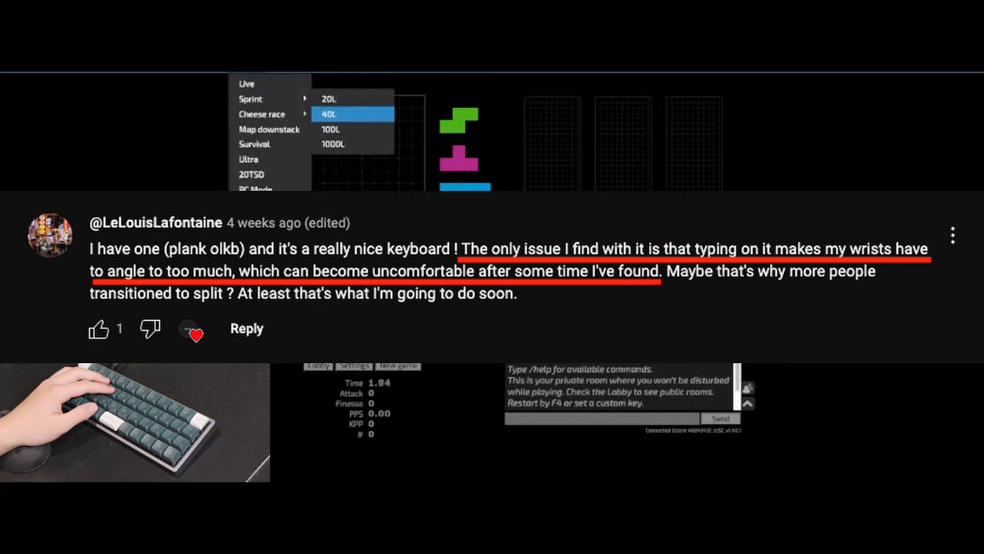
Close the comment overlay, returning to the plank keyboard with wrist rests.
click(354, 114)
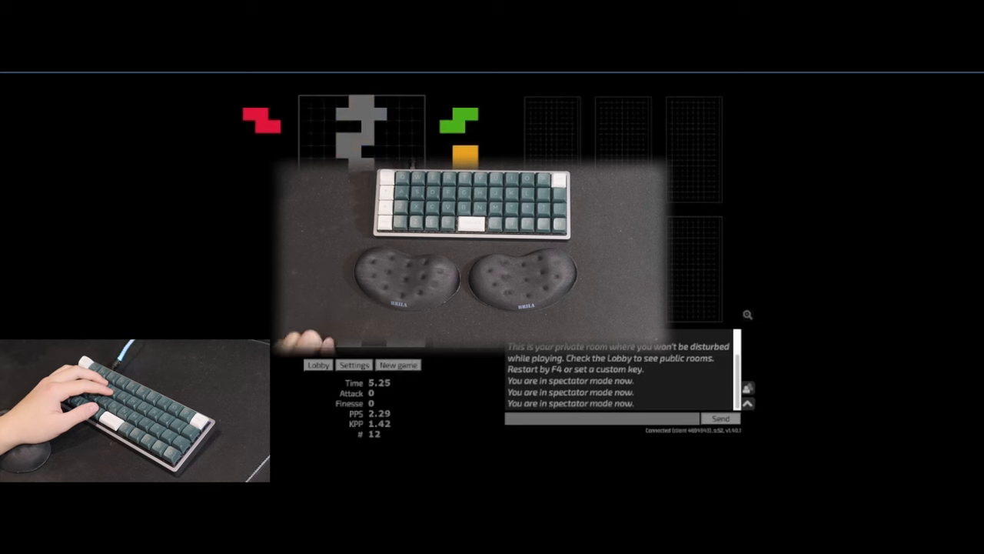
Select Sprint > 40L and play the sprint up to 58 placed pieces.
click(398, 364)
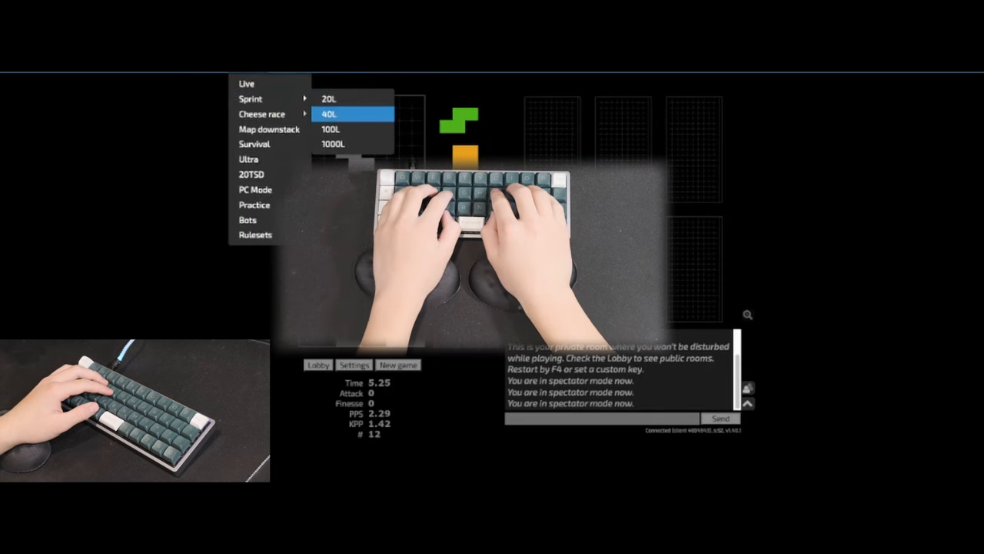
click(329, 114)
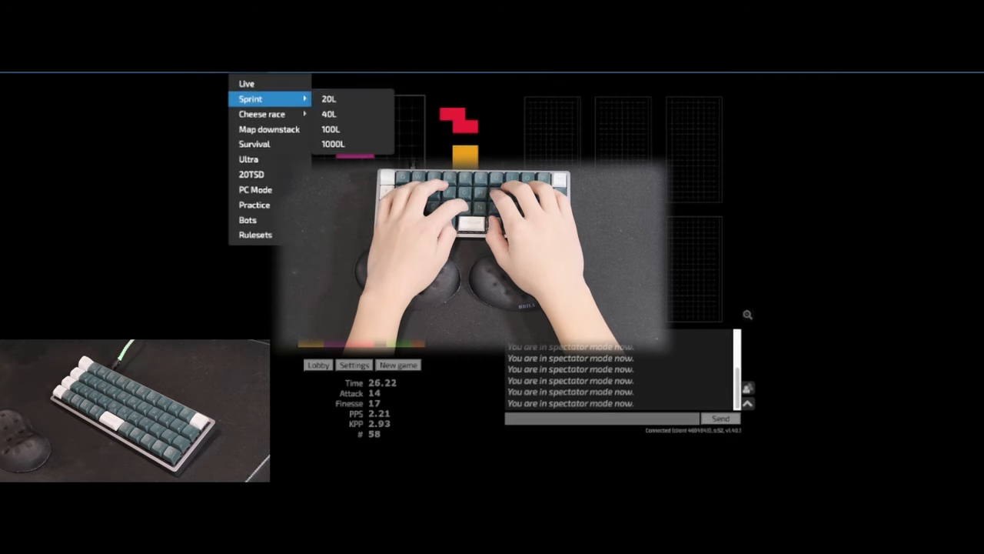
mouse_move(354, 114)
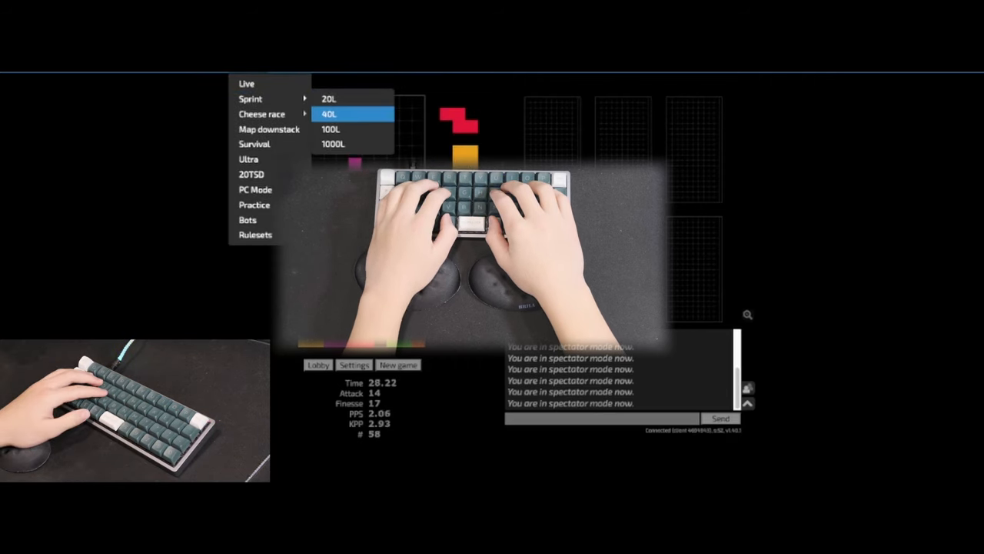
Keep stacking and clearing until 5 lines remain in the 40L sprint.
click(330, 113)
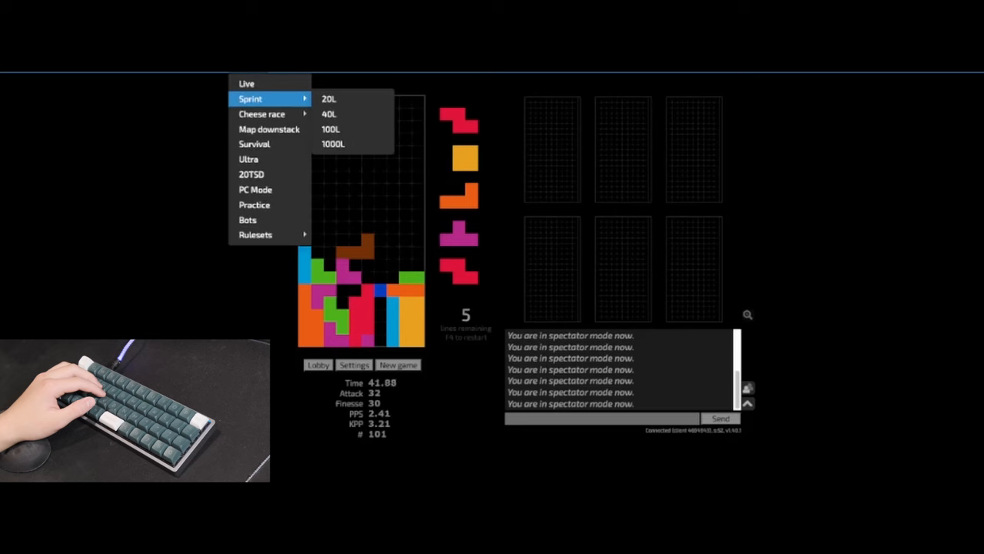
Restart a fresh 40L sprint and clear lines until 28 remain.
click(329, 114)
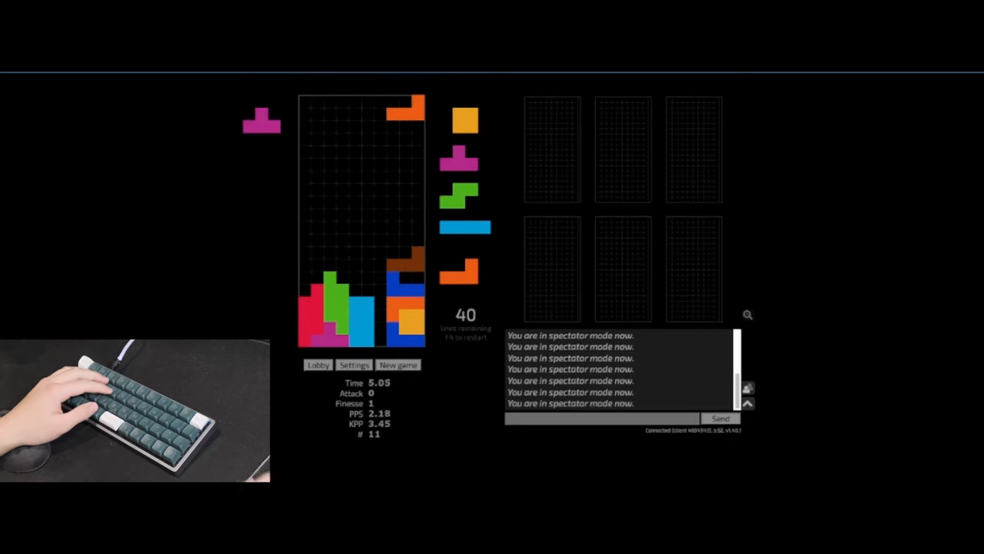
click(398, 365)
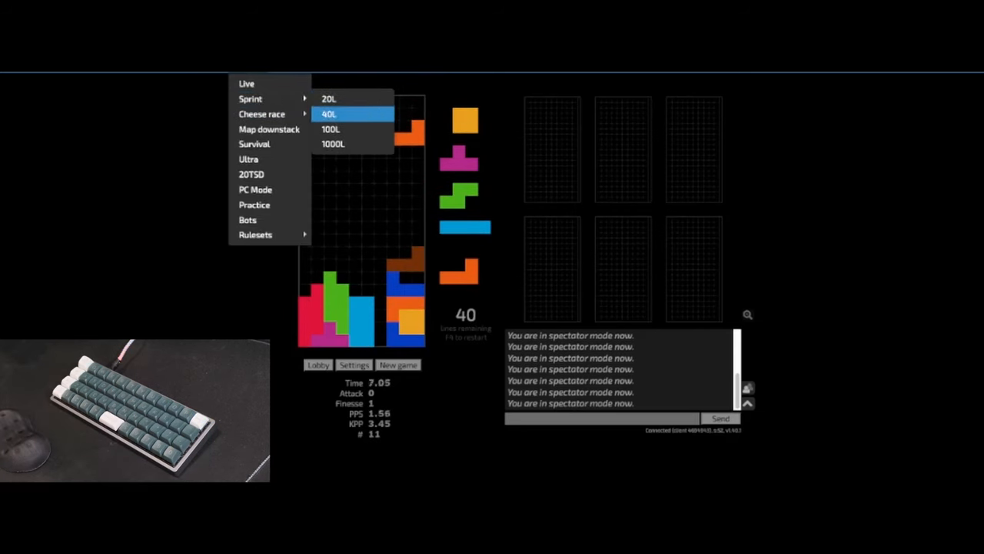
click(329, 113)
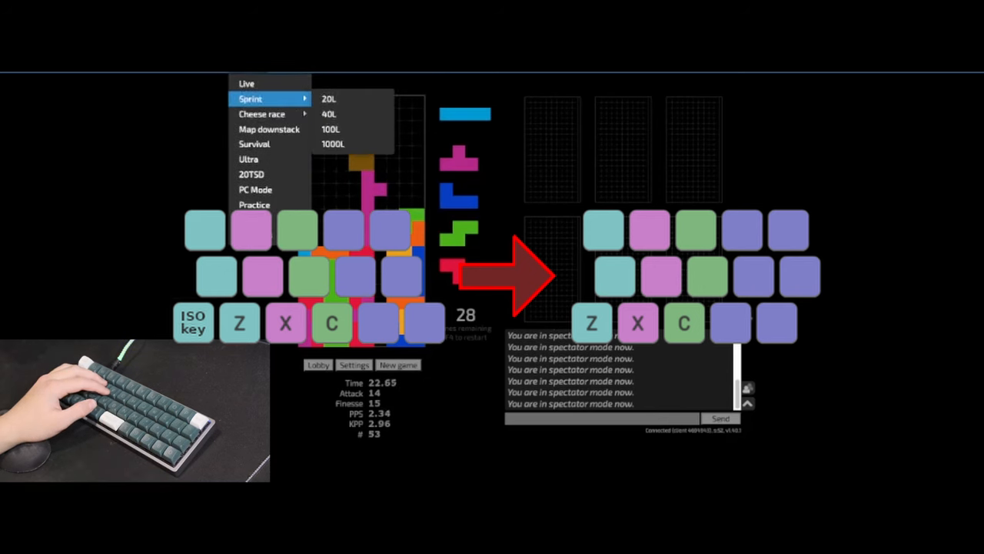
Restart the 40L sprint so a fresh run begins with 40 lines remaining.
click(329, 98)
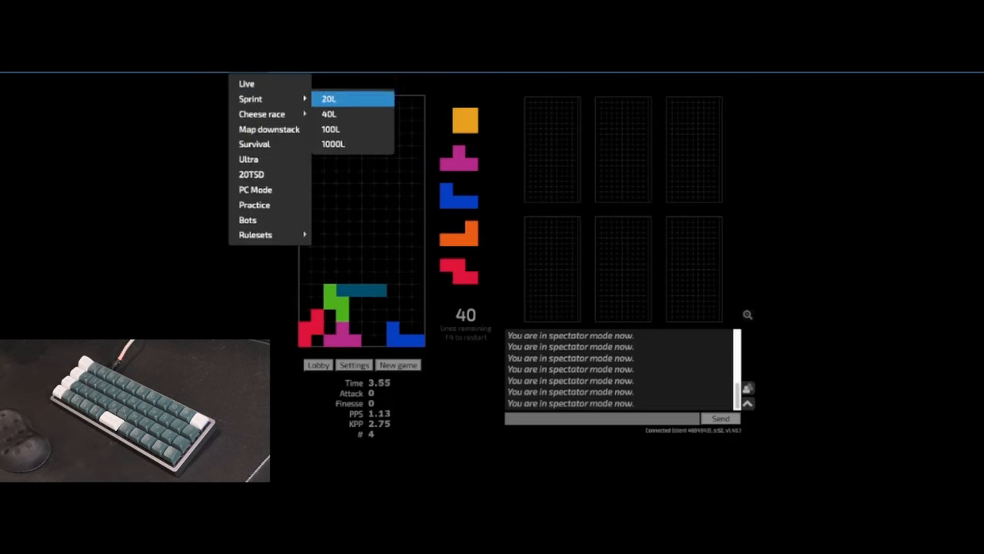
Switch from Jstris to the Kinesis 'Why use a split keyboard' article.
click(329, 98)
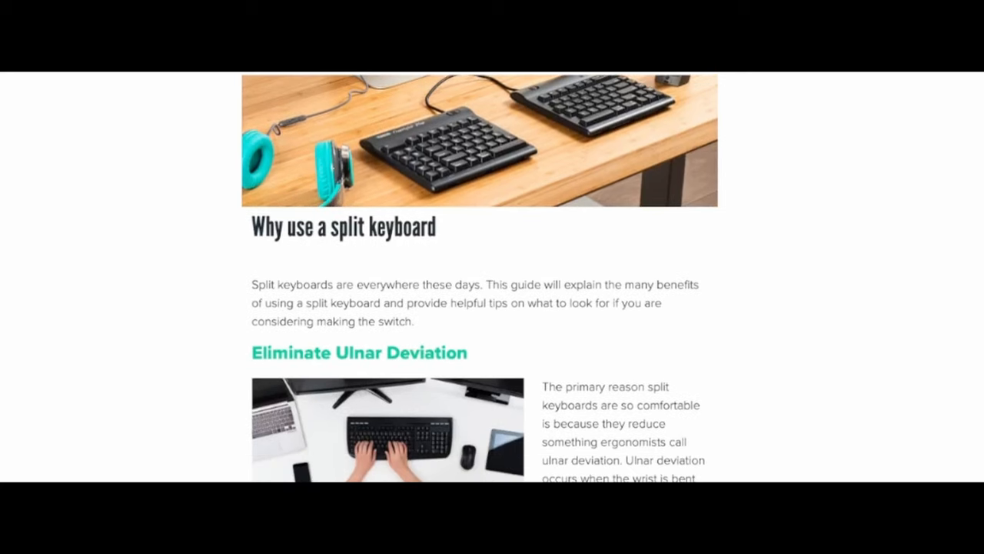
Scroll the Kinesis article down through the buying checklist to the site footer.
scroll(down, 3)
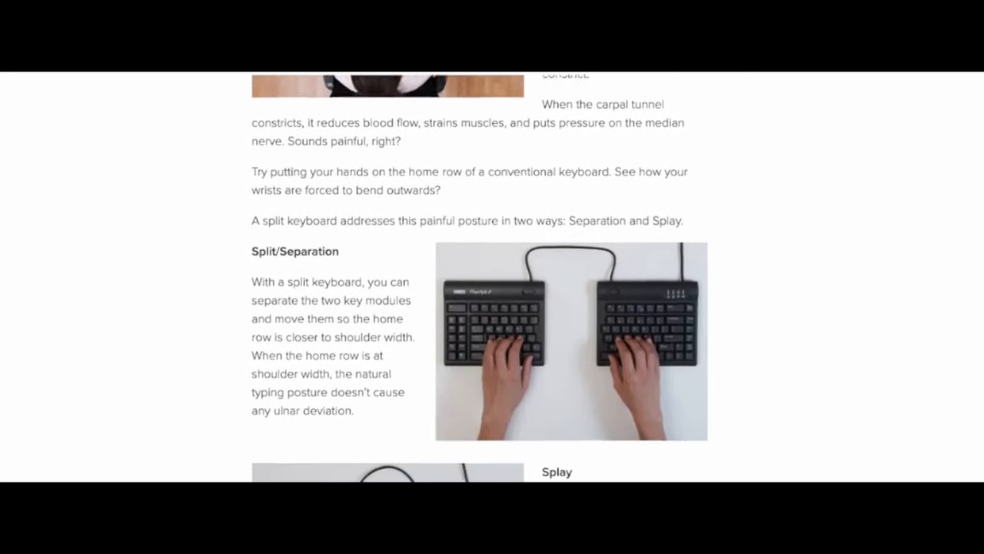
scroll(down, 3)
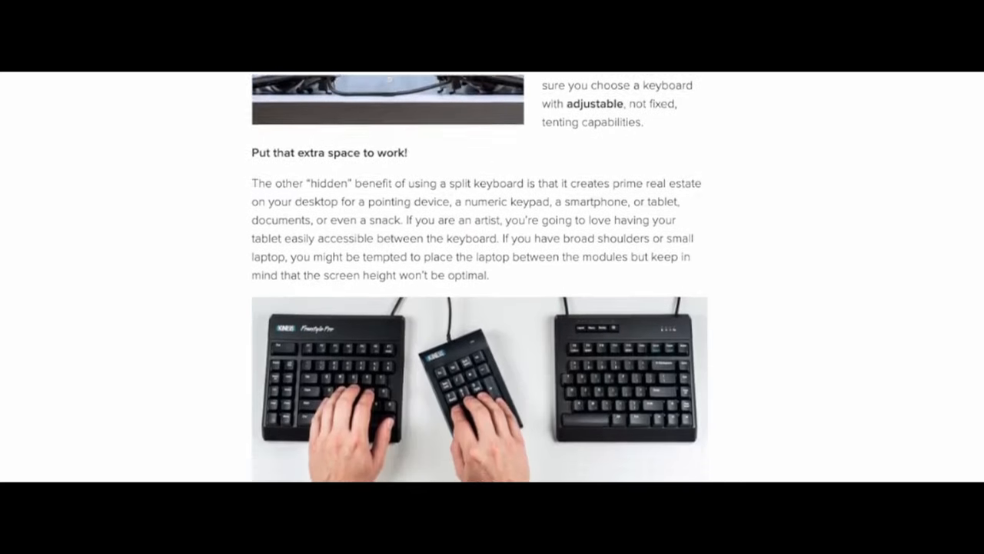
scroll(down, 3)
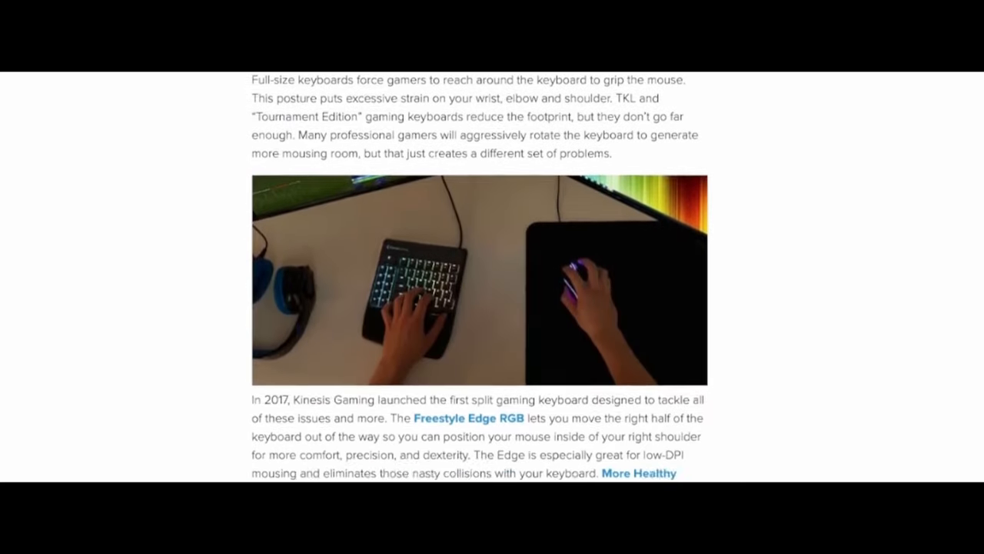
scroll(down, 3)
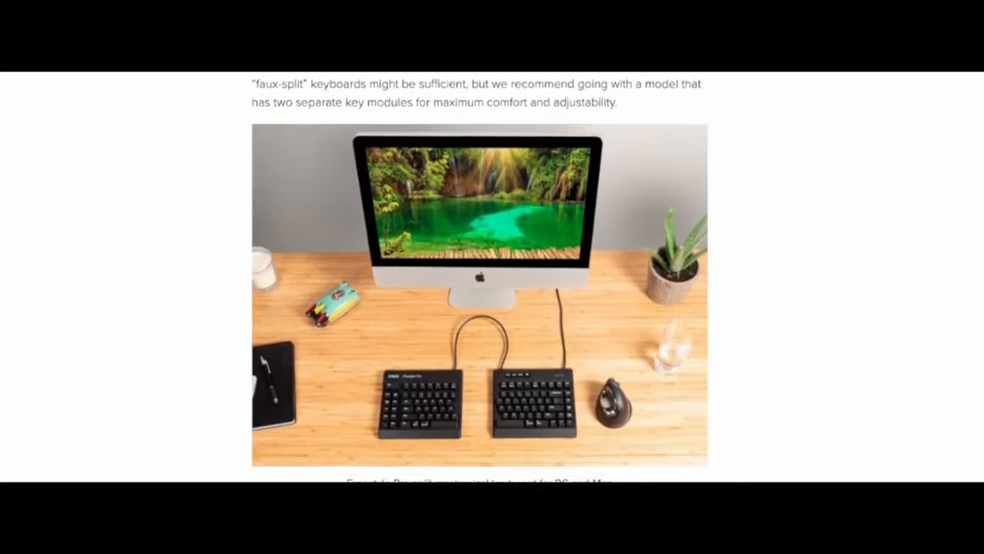
scroll(down, 3)
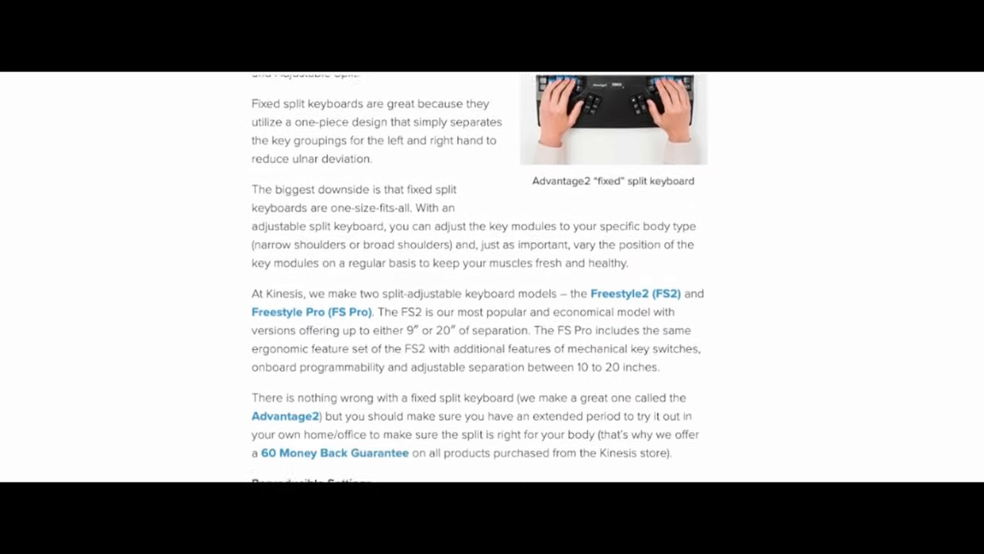
scroll(down, 3)
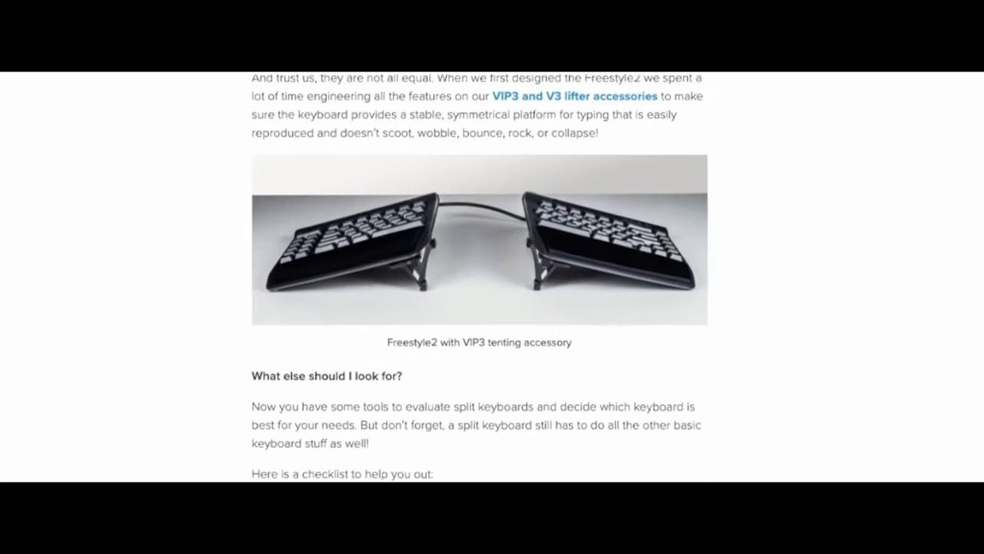
scroll(down, 3)
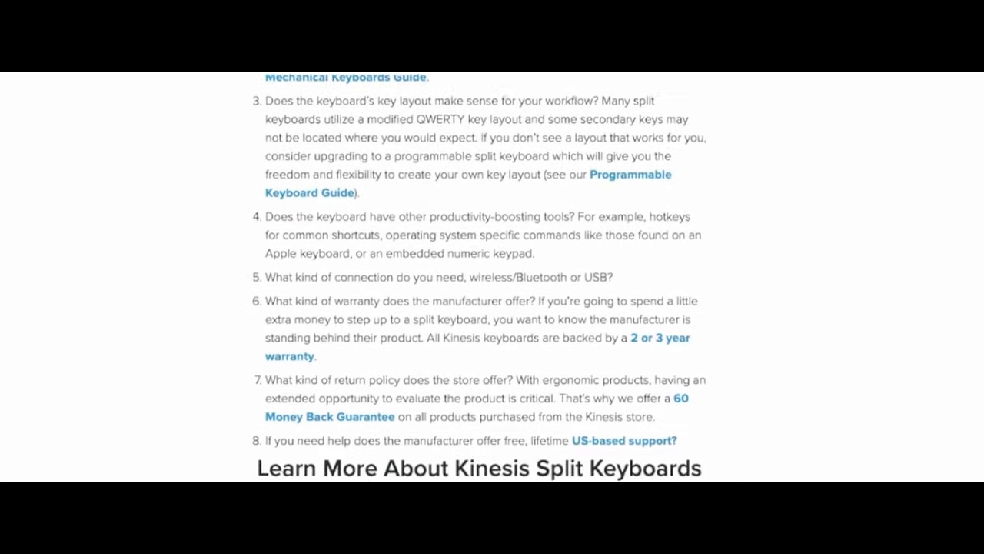
scroll(down, 3)
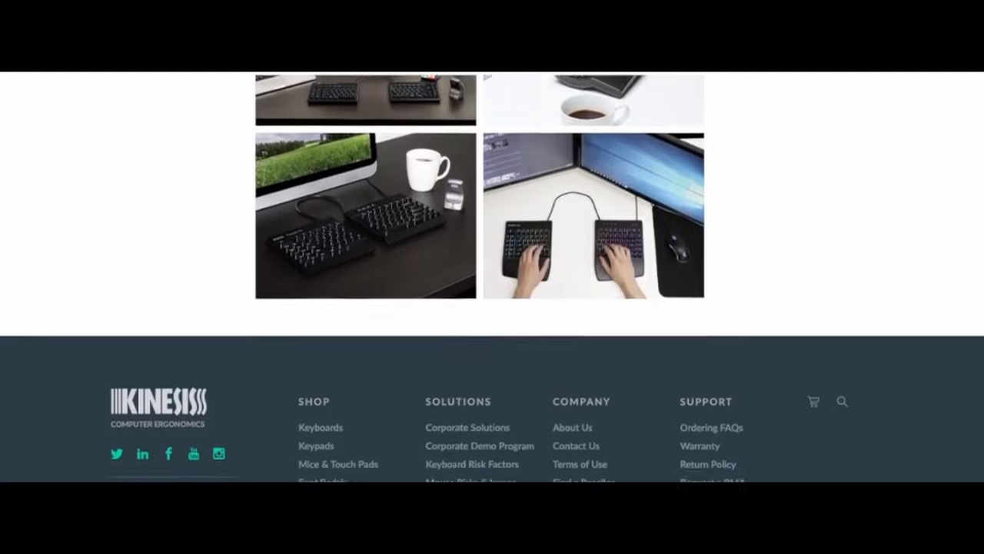